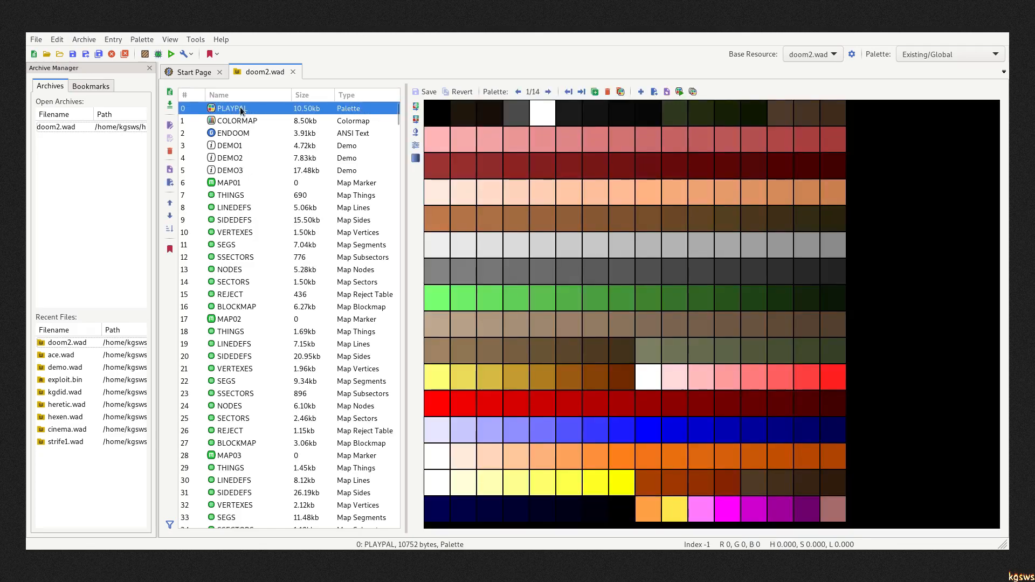
# Step: Recolour palette index 79 from dark brown to bright magenta and test-run the game
pyautogui.click(235, 120)
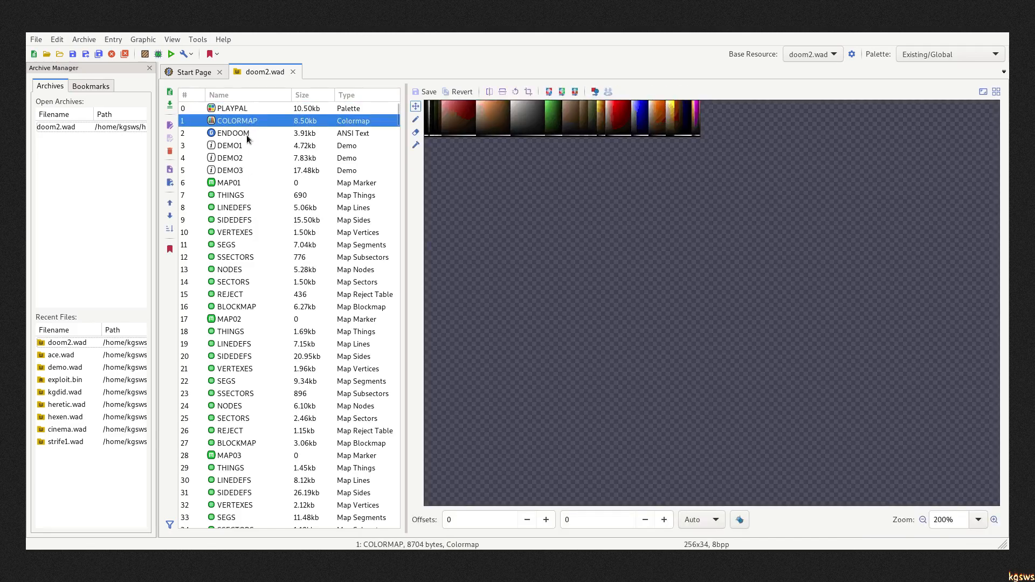
pyautogui.click(228, 182)
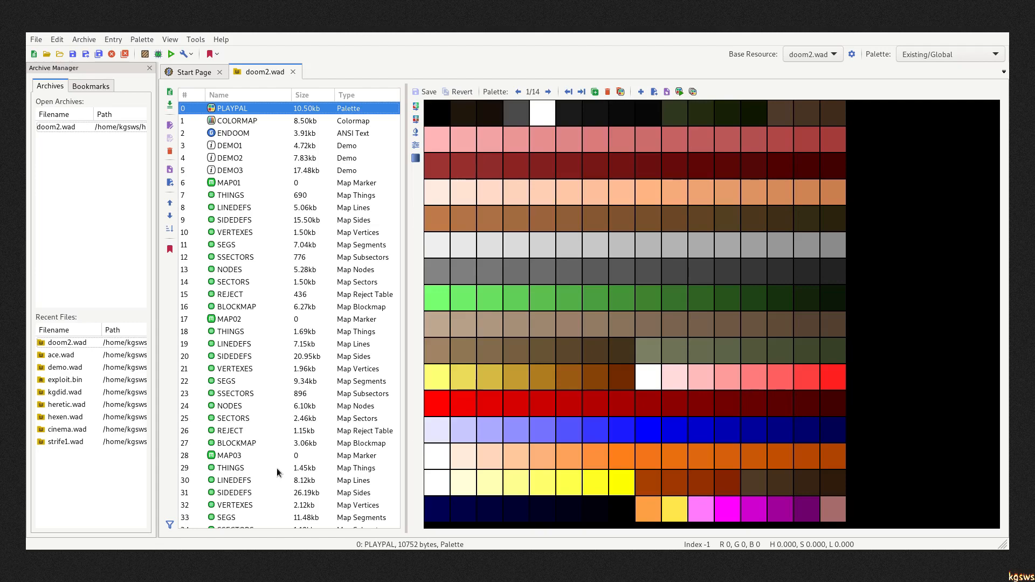
pyautogui.moveTo(833, 218)
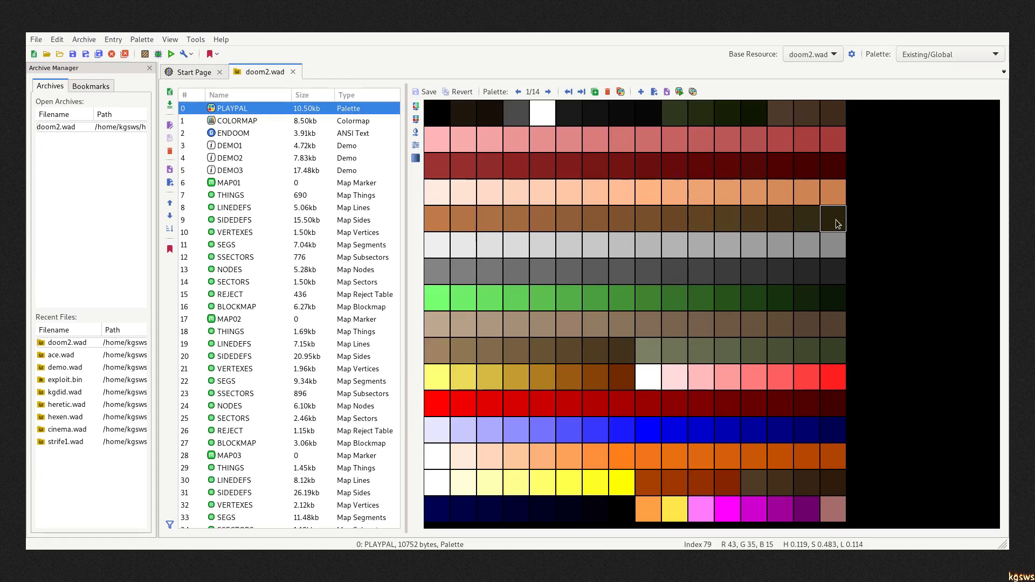
pyautogui.doubleClick(832, 218)
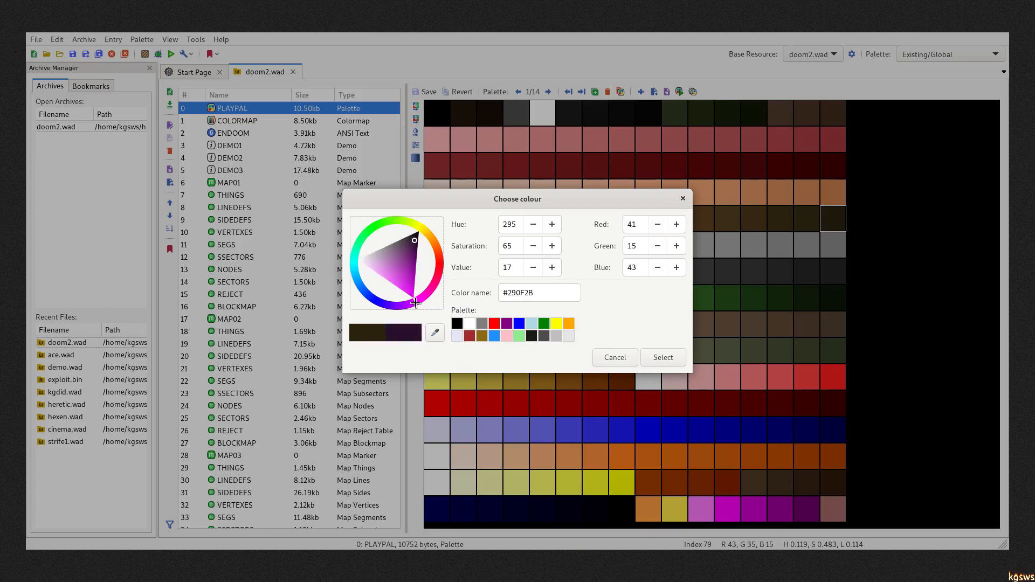
pyautogui.click(415, 298)
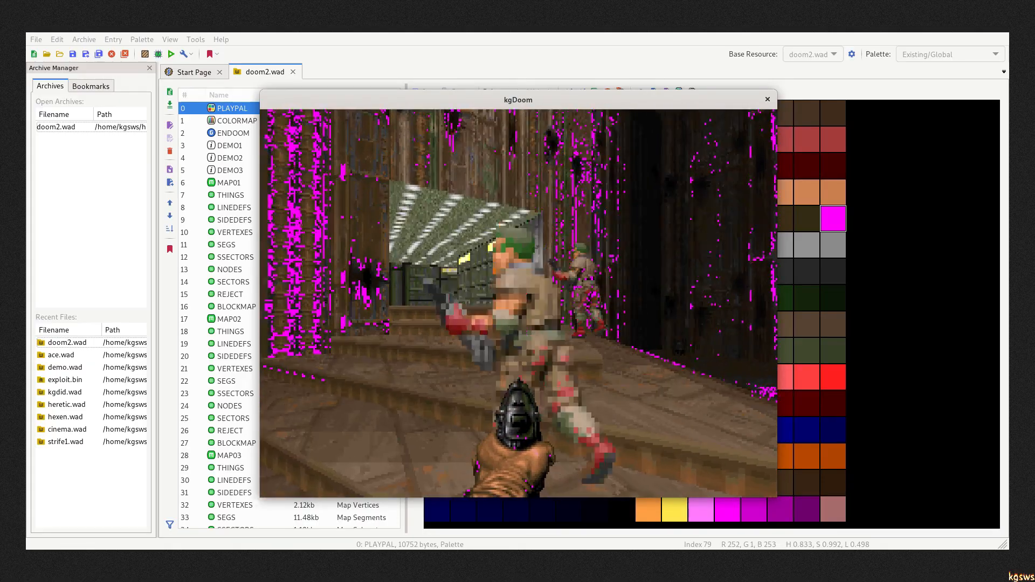
pyautogui.click(235, 121)
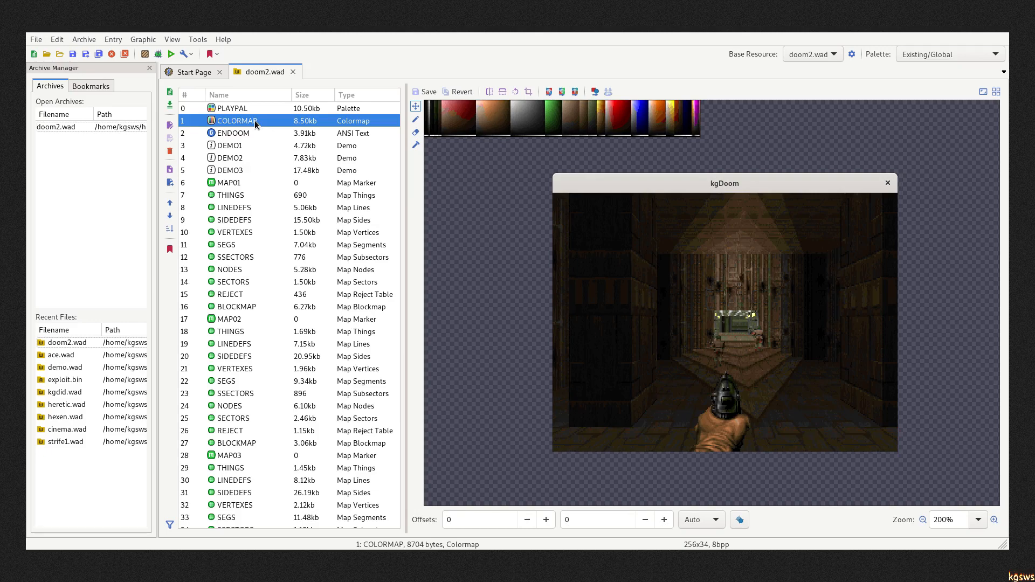
# Step: Close the game, select the COLORMAP entry and run the game again
pyautogui.click(887, 183)
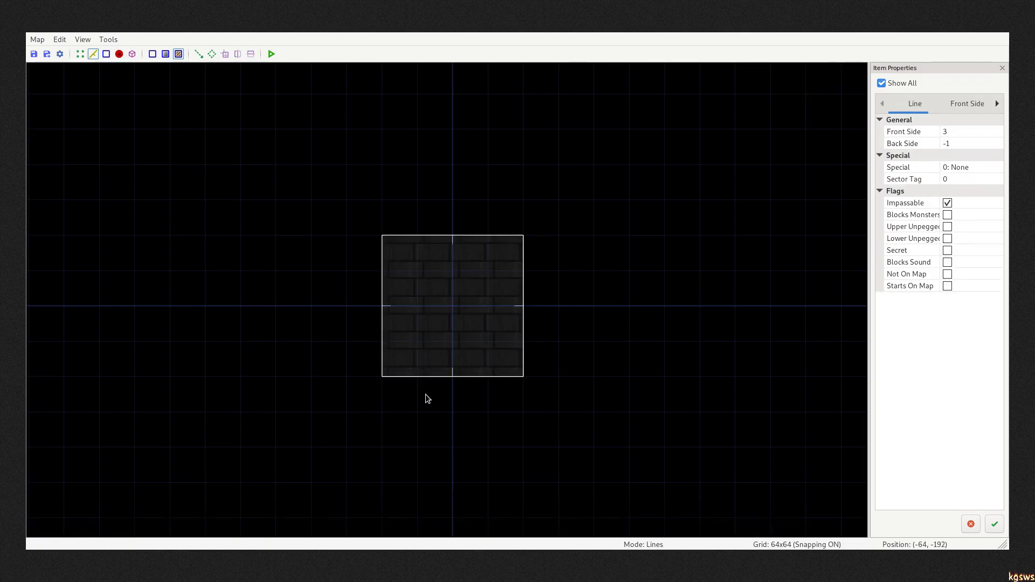
# Step: Set the Player 1 Start's direction to 45 (northeast) and test-run the room
pyautogui.rightClick(415, 341)
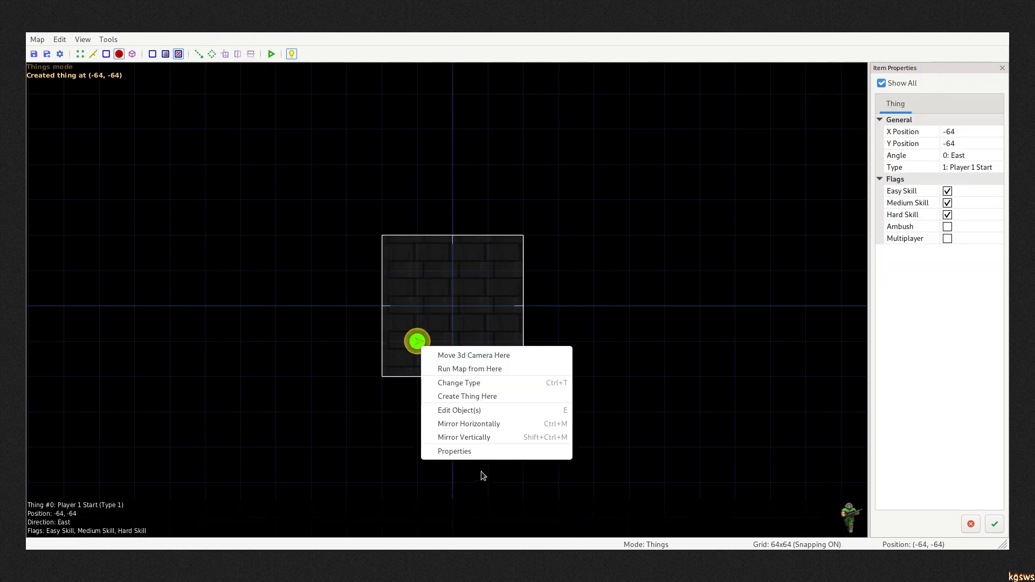
pyautogui.click(454, 451)
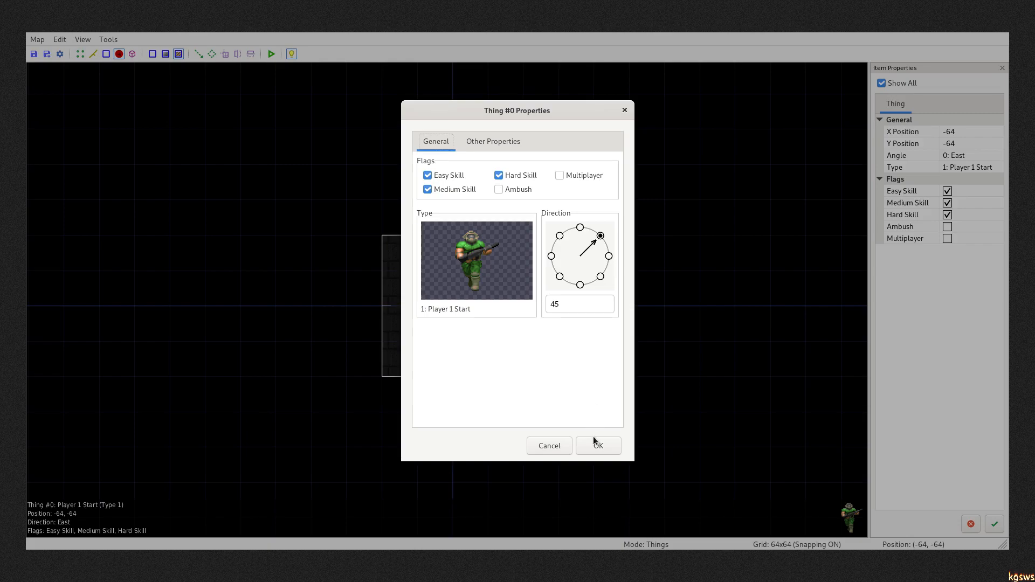
pyautogui.click(596, 445)
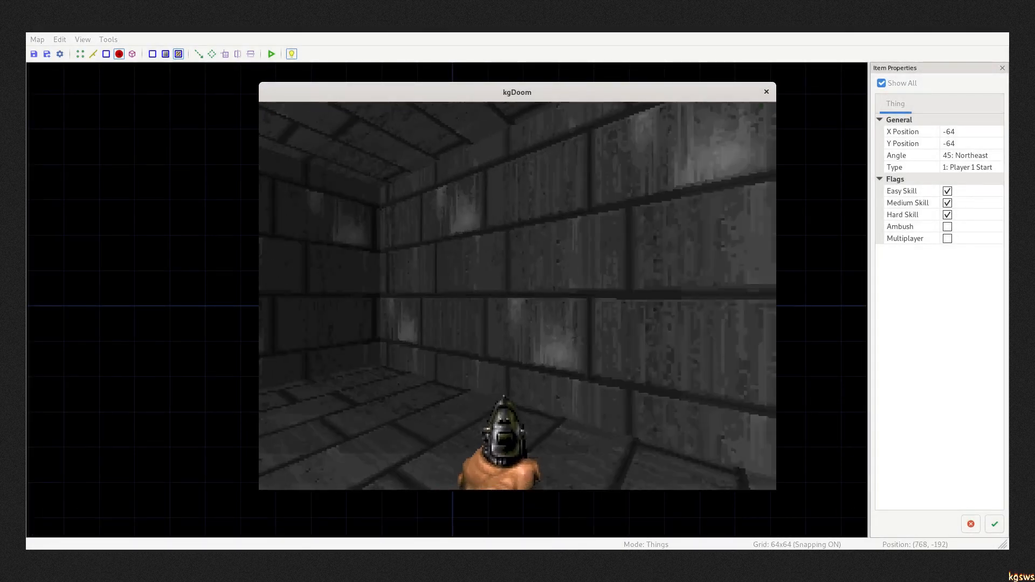
pyautogui.click(765, 91)
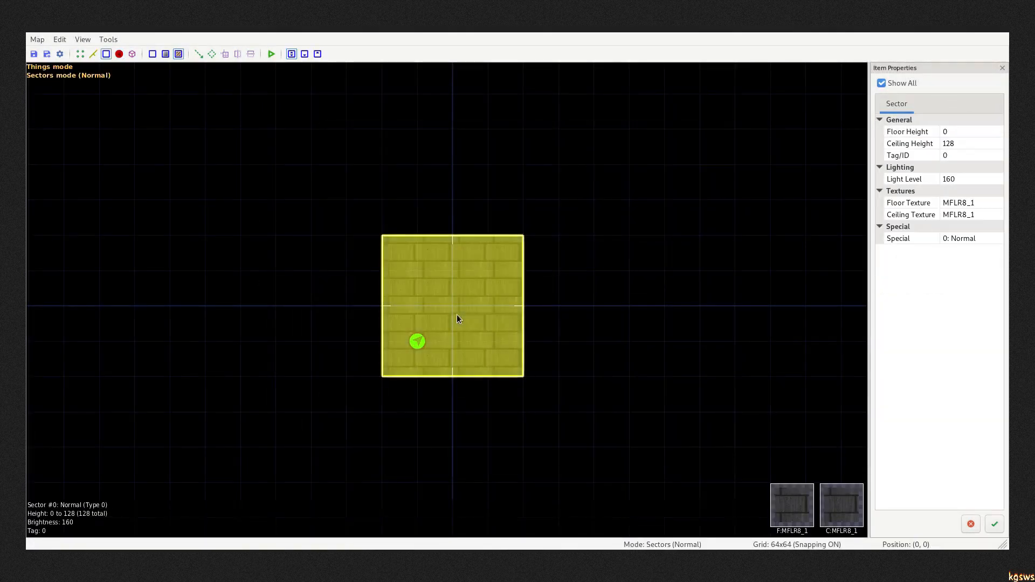
# Step: Apply CEIL5_1 floor and CEIL3_3 ceiling, test-run, then draw a 128×256 corridor northward
pyautogui.doubleClick(453, 305)
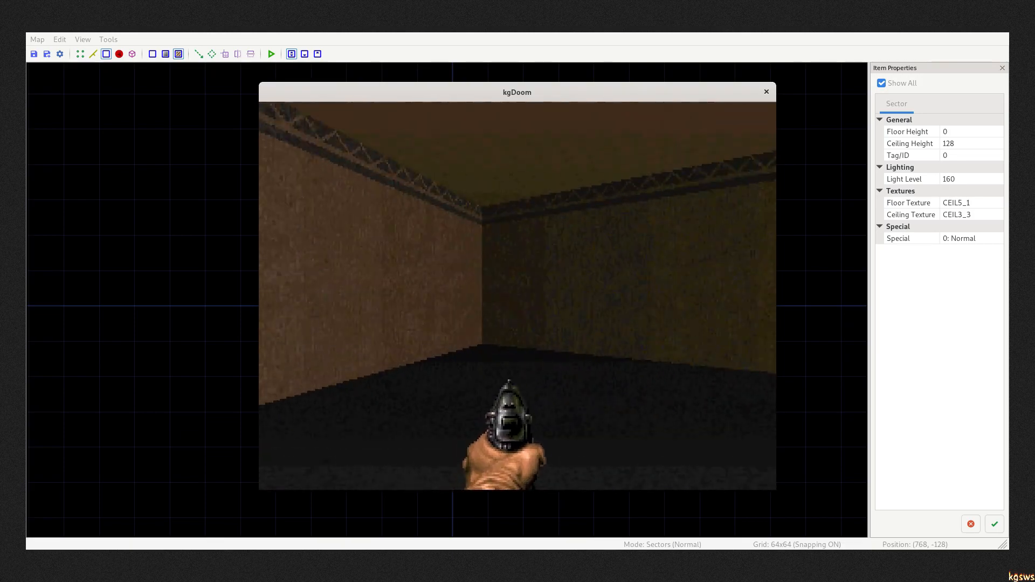
pyautogui.click(765, 91)
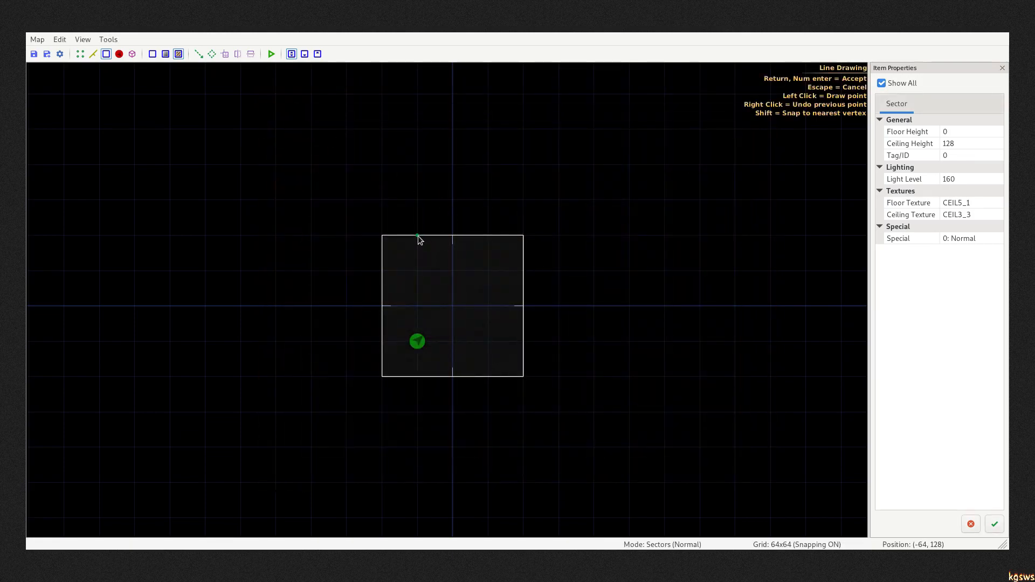
pyautogui.click(416, 239)
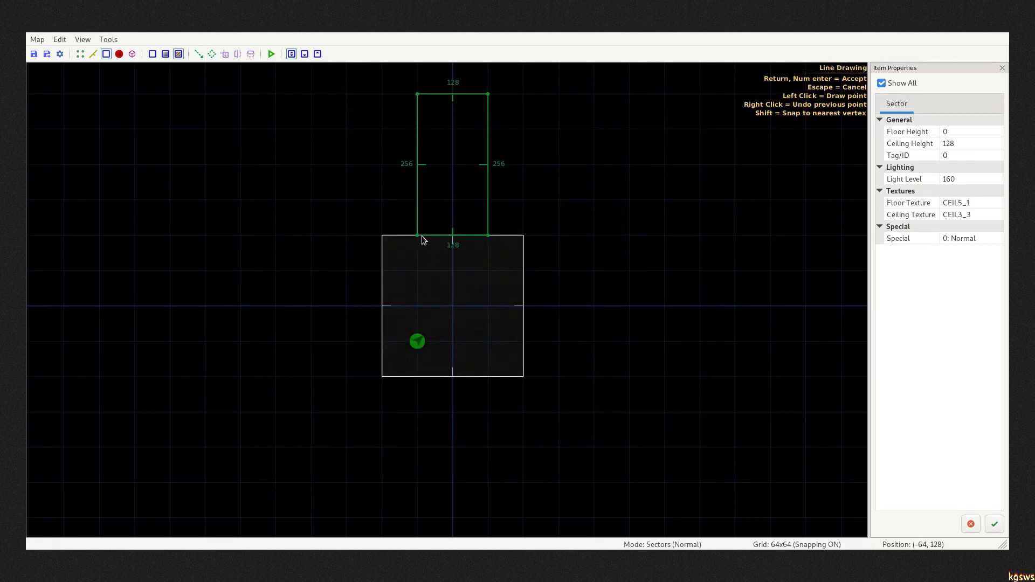
pyautogui.click(270, 54)
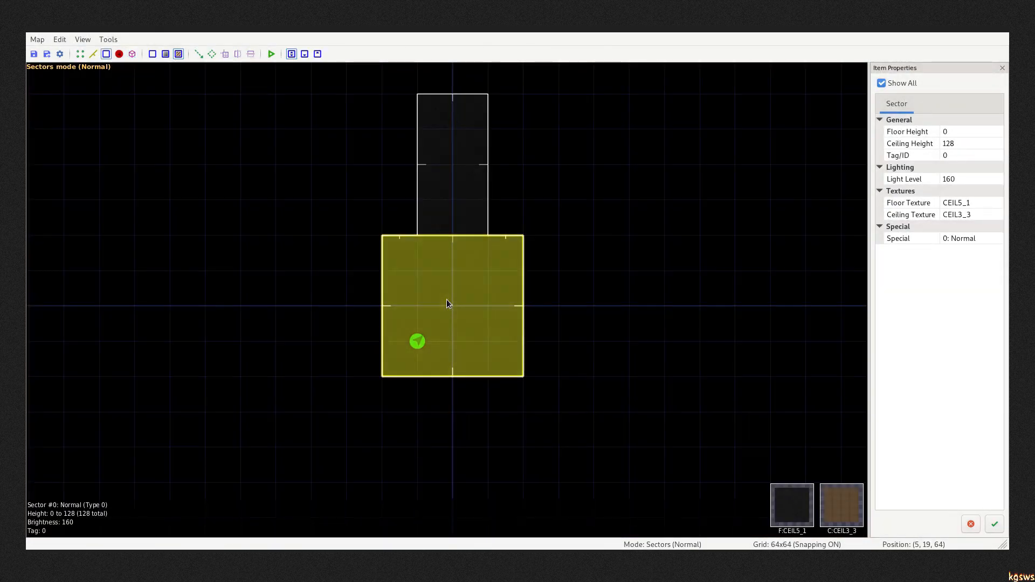
# Step: Run the map in kgDoom to look down the new corridor
pyautogui.click(271, 54)
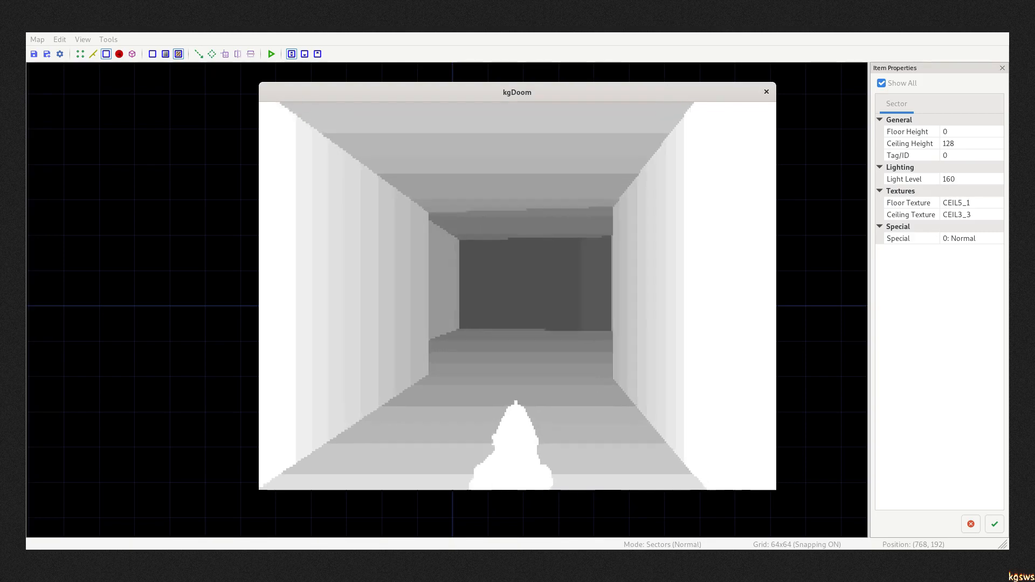
# Step: Place two Tech Columns, a Rocket Launcher and the player start, then test-run the map
pyautogui.click(765, 92)
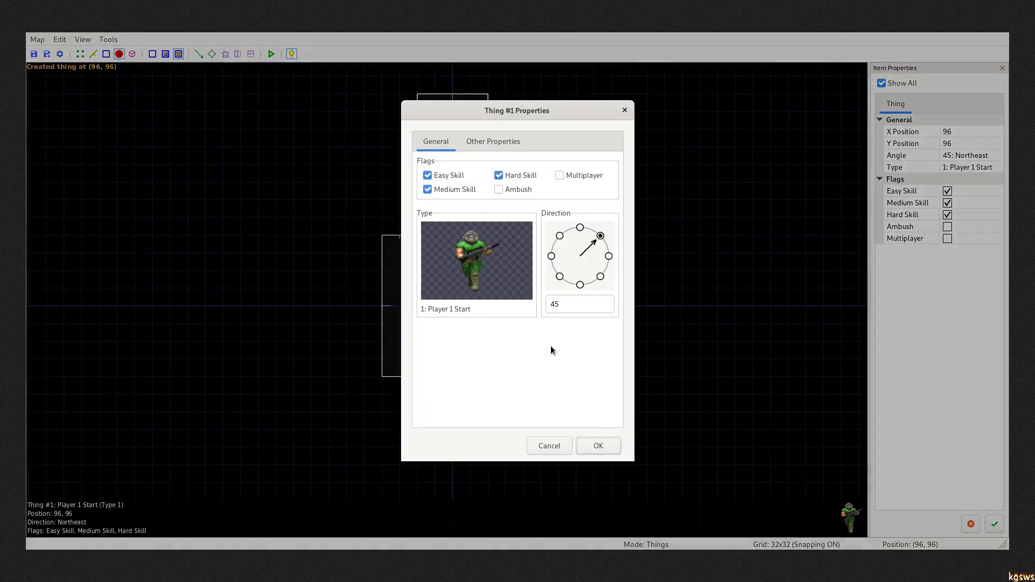
pyautogui.click(596, 446)
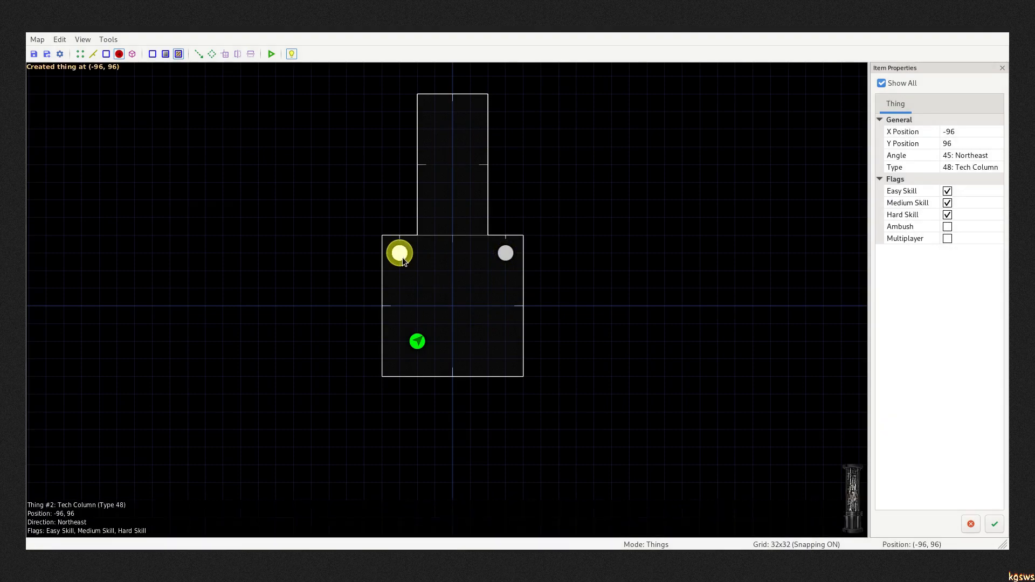
pyautogui.rightClick(487, 288)
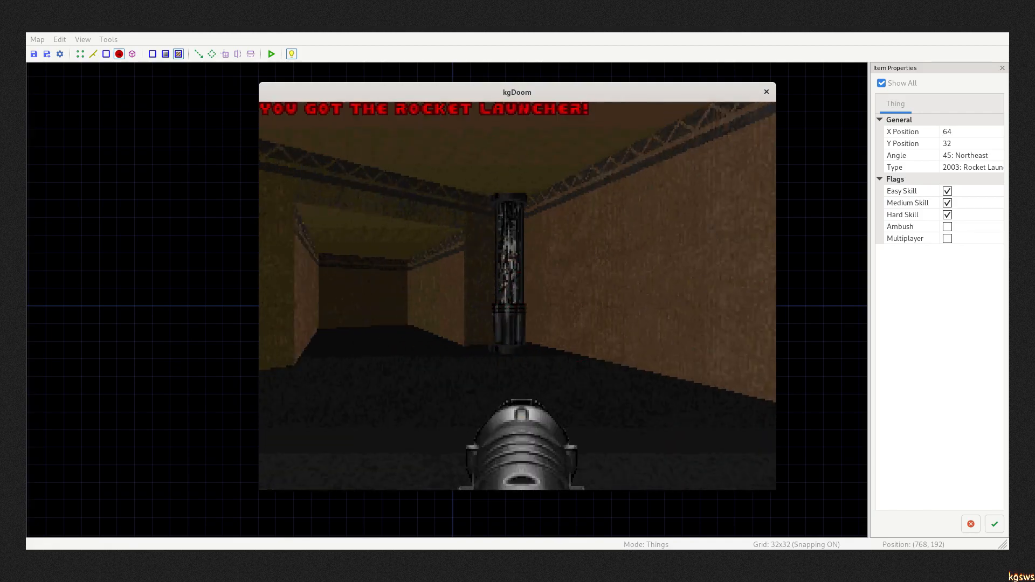
pyautogui.click(765, 91)
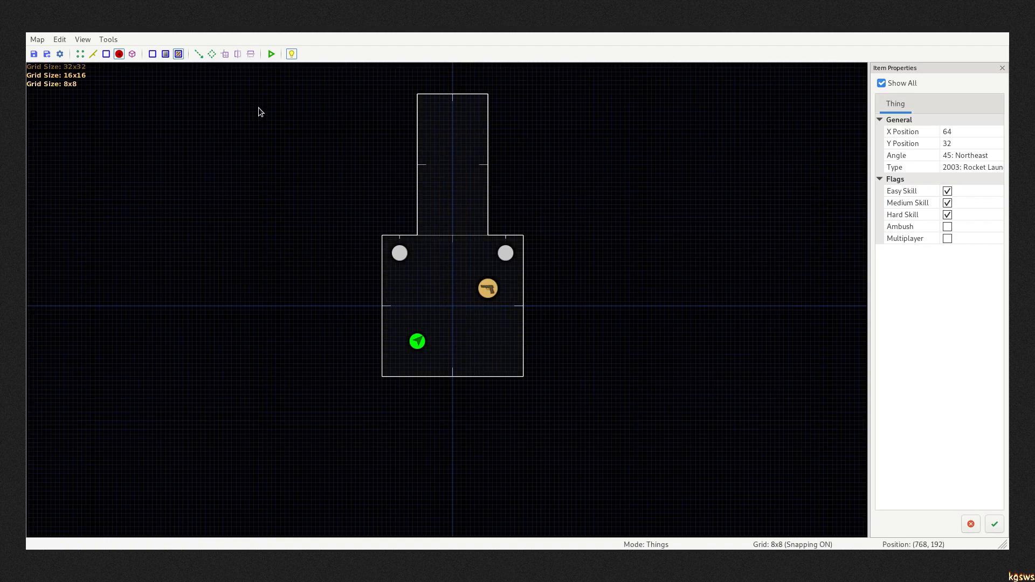
# Step: Preview the room and doorway in 3D and test-play the map
pyautogui.click(425, 236)
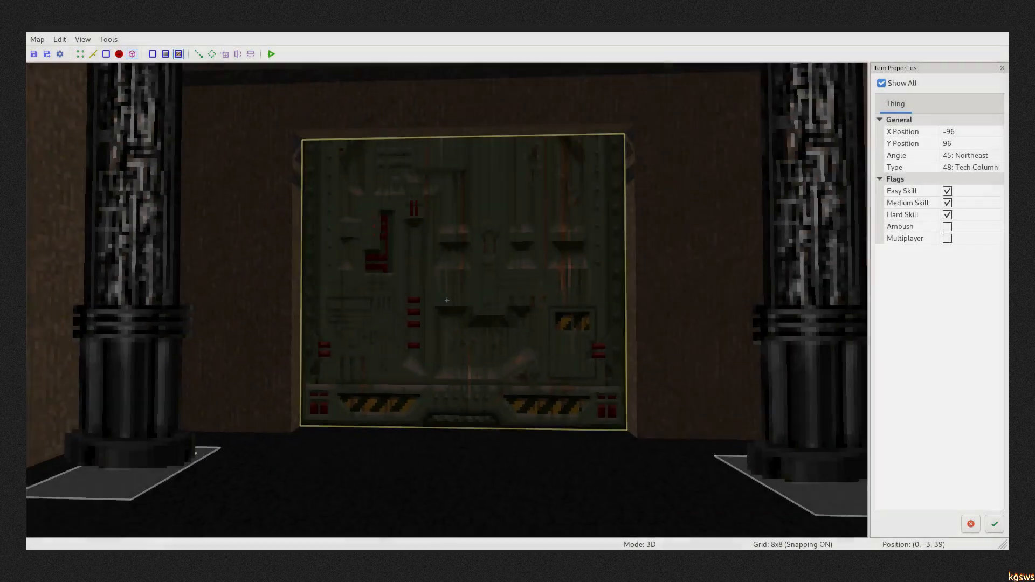
pyautogui.click(270, 54)
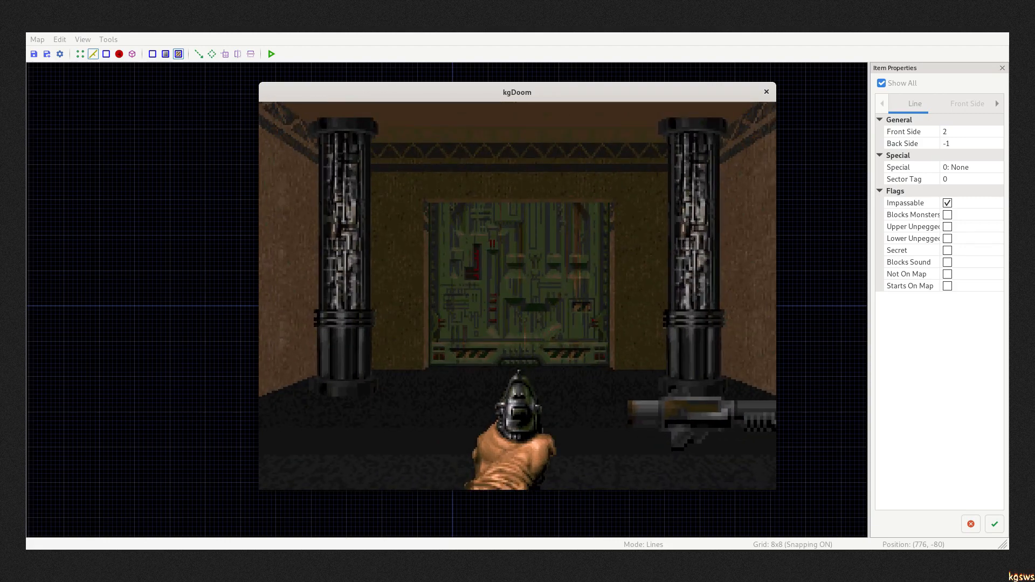
pyautogui.click(765, 92)
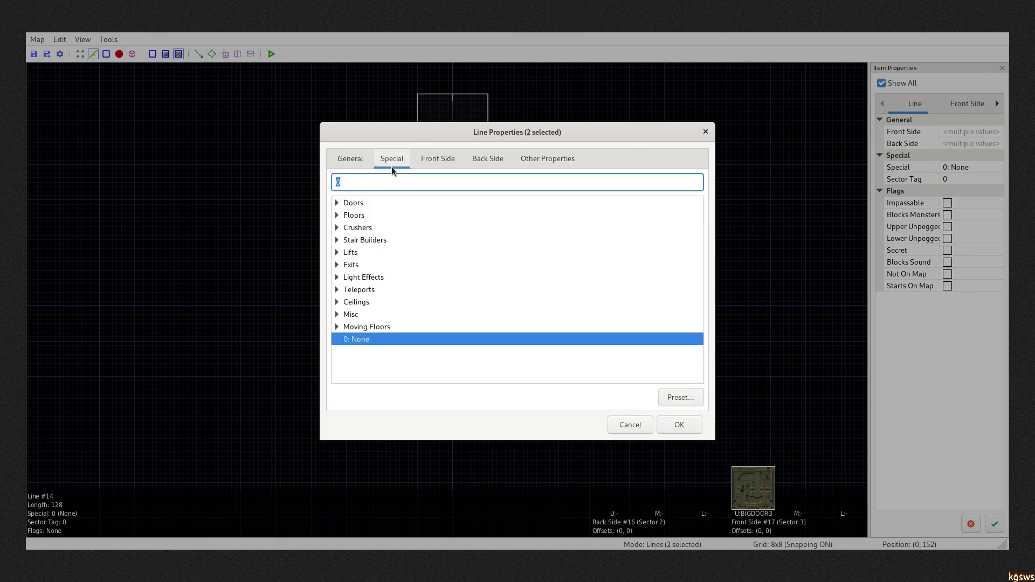
# Step: Give both doorway lines the local 1: DR Door special
pyautogui.click(337, 202)
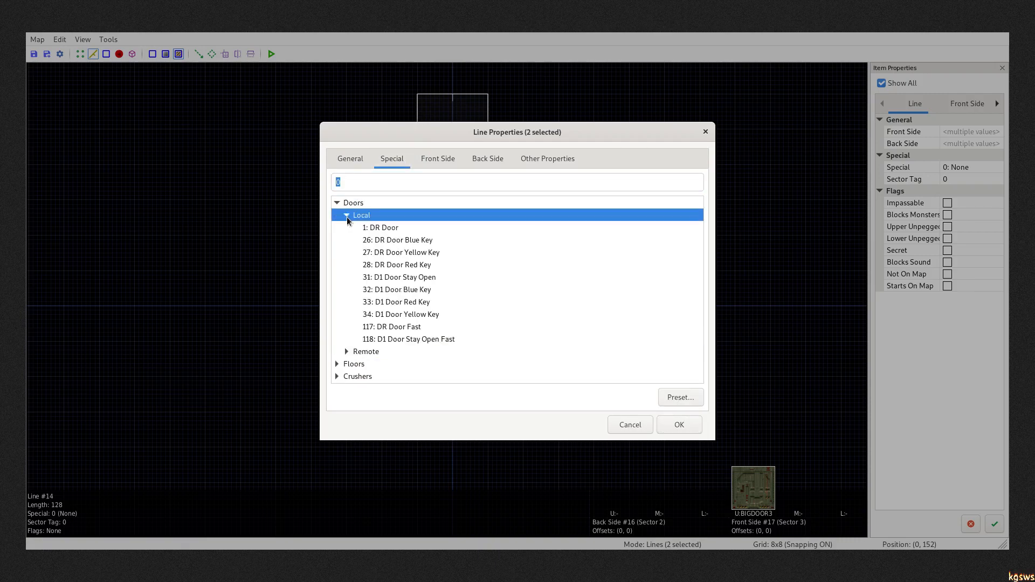
pyautogui.click(382, 227)
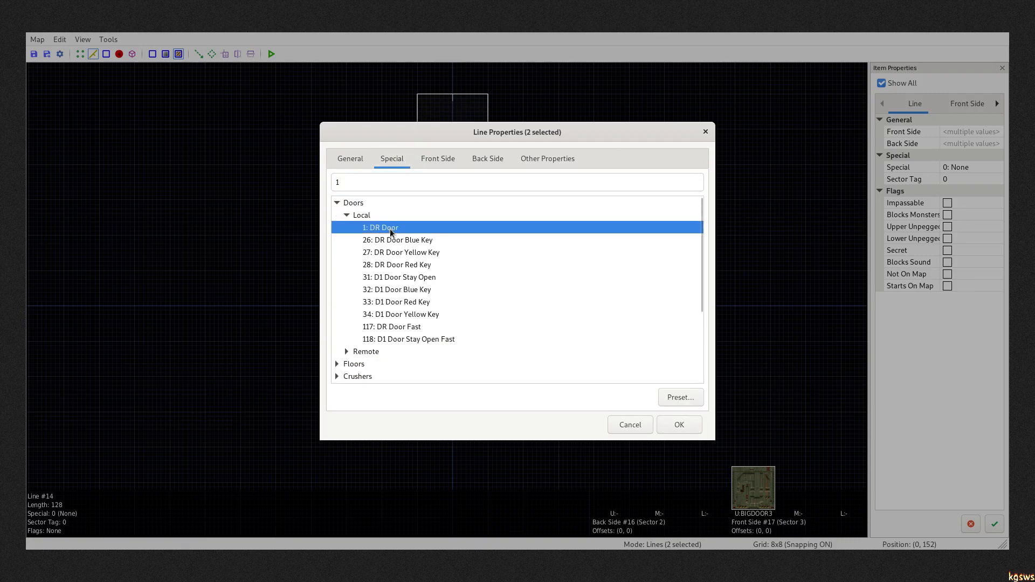
pyautogui.click(678, 424)
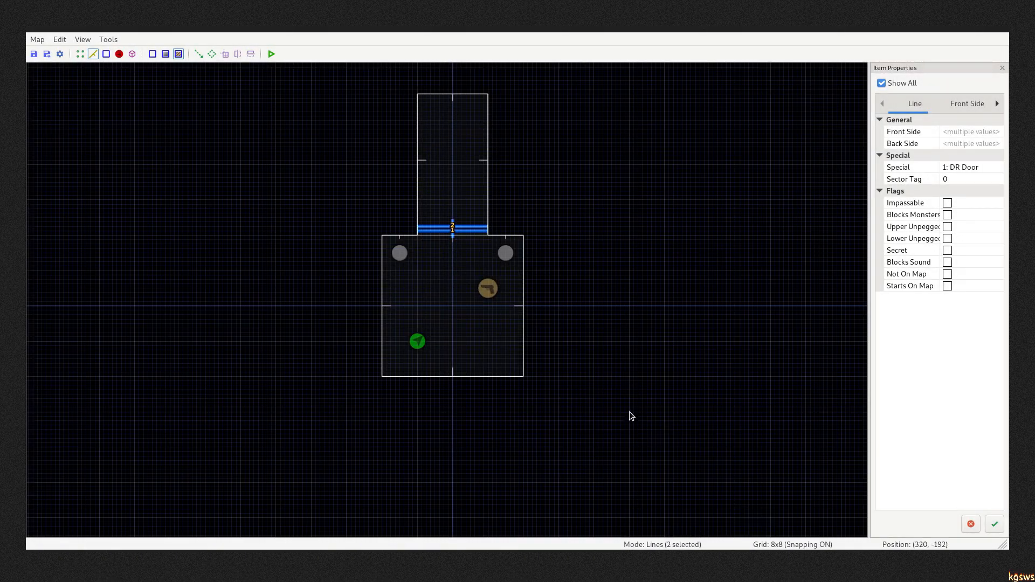
# Step: Give switch line #18 special 63: SR Door with tag 1, and tag the door sector 1
pyautogui.click(270, 53)
pyautogui.write('63')
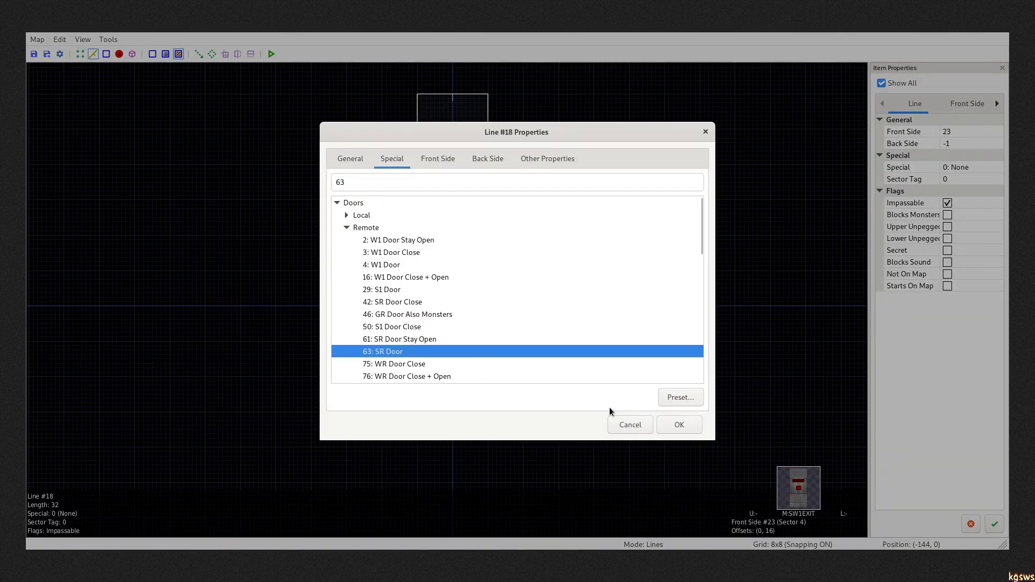
pyautogui.click(678, 424)
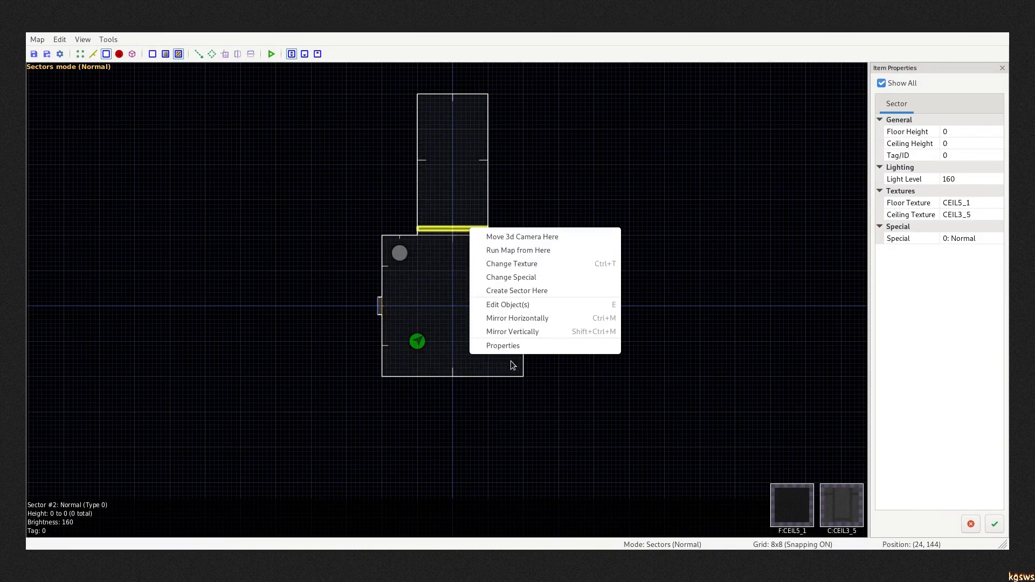
pyautogui.click(502, 344)
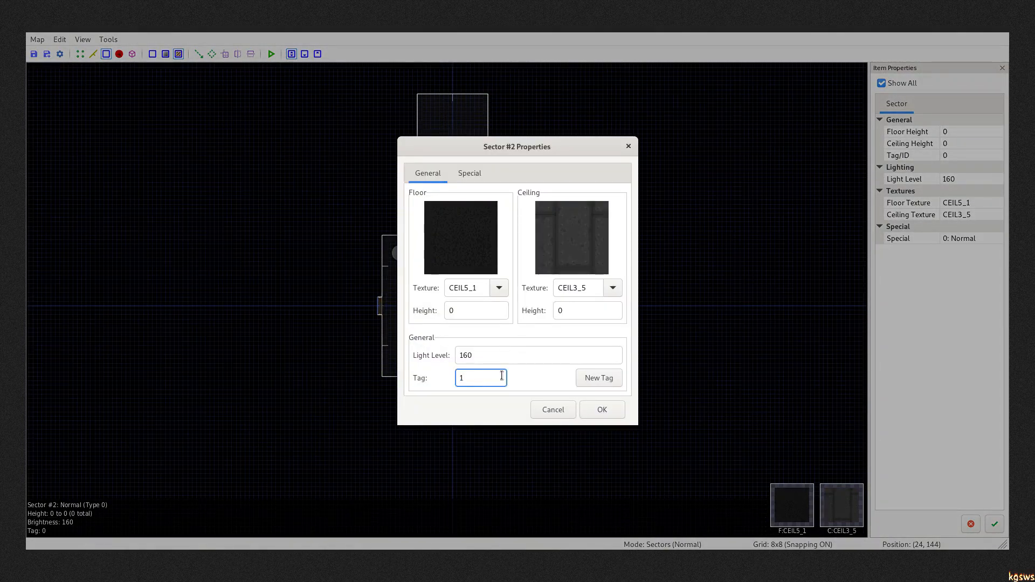
pyautogui.click(600, 409)
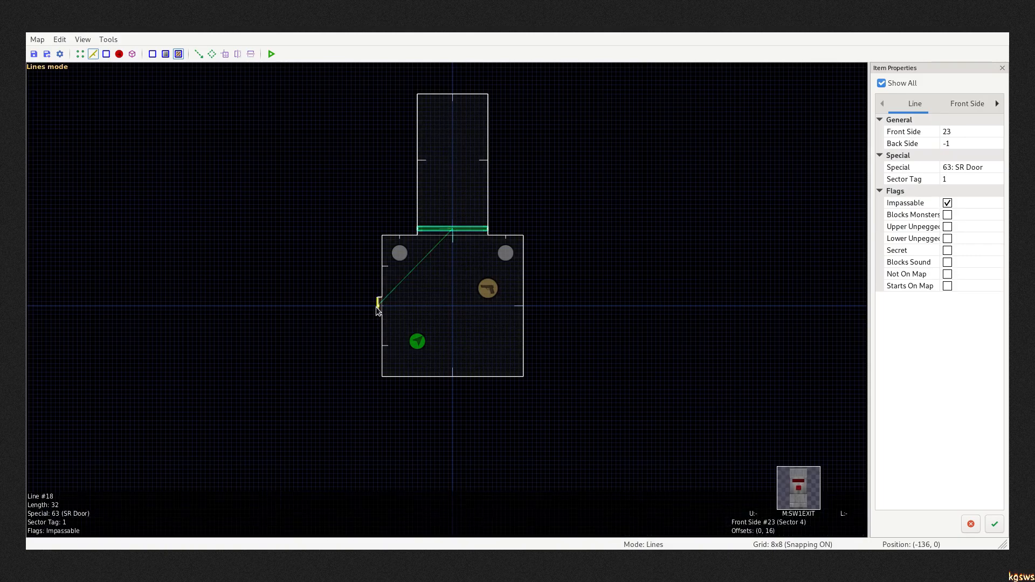
# Step: Add an Imp at the corridor's end and a Barrel (2035) midway, then test-play
pyautogui.click(270, 53)
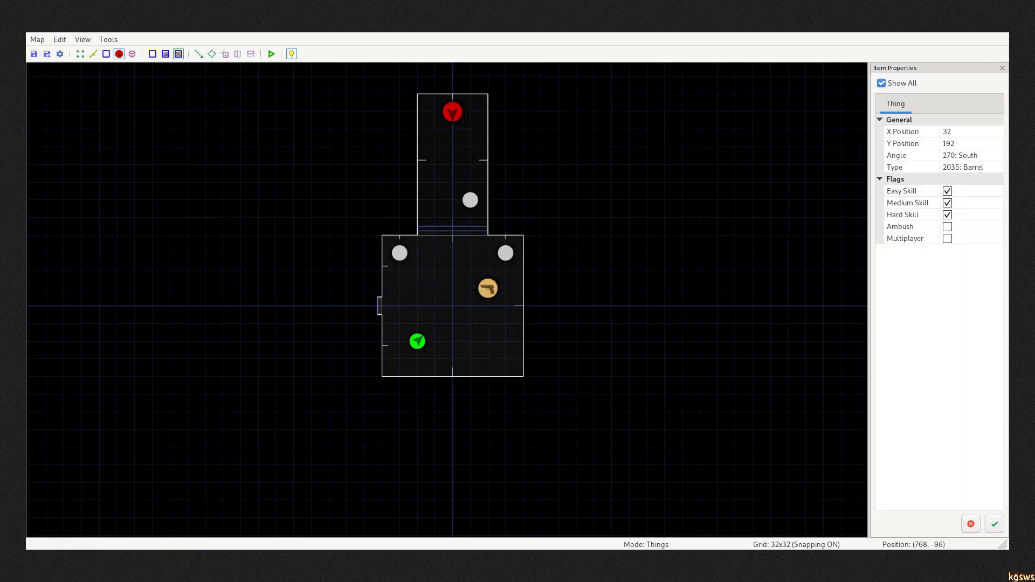
pyautogui.click(272, 53)
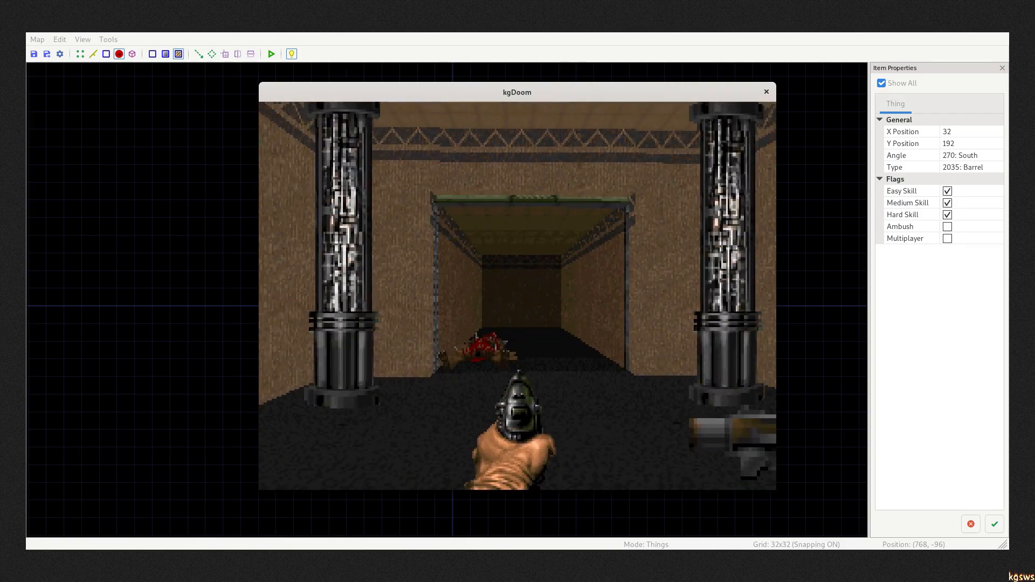
pyautogui.click(766, 92)
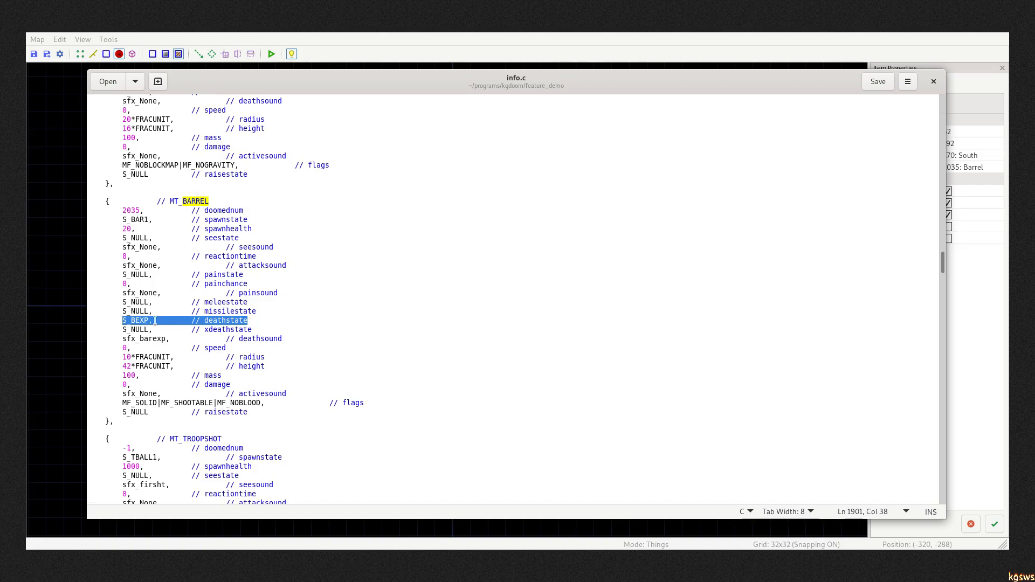
# Step: Change MT_BARREL's deathstate from S_BEXP to S_REDTORCH and test it in kgDoom
pyautogui.click(144, 320)
pyautogui.write('REDTORCH')
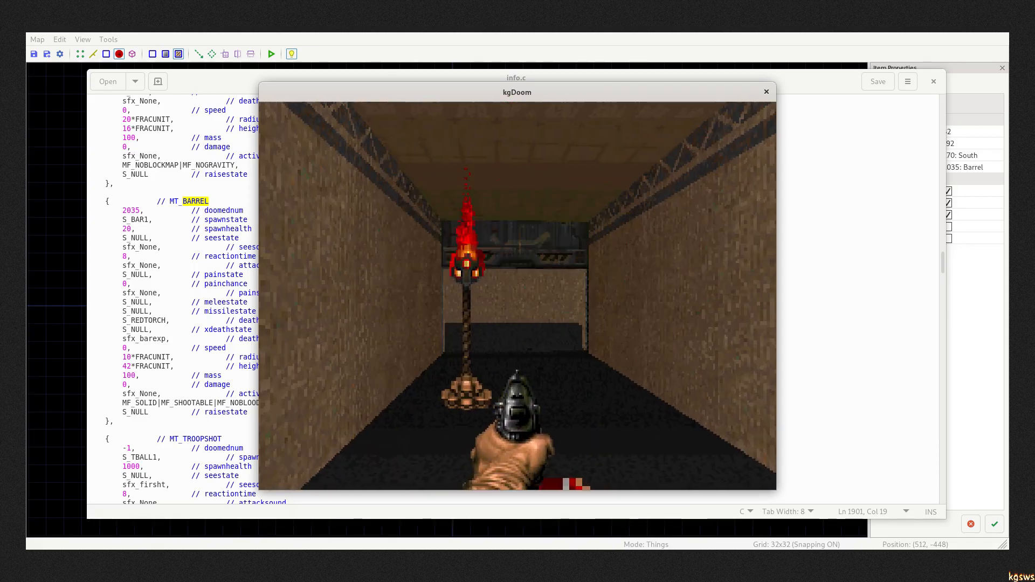
pyautogui.click(765, 91)
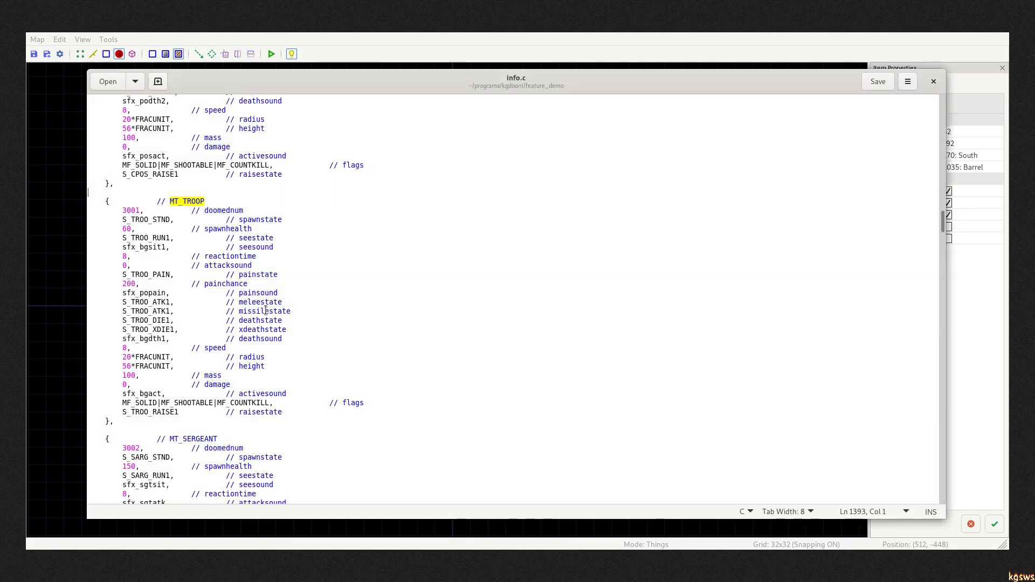
# Step: In MT_TROOP, set missilestate to 0 and meleestate to S_BEXP4
pyautogui.doubleClick(144, 311)
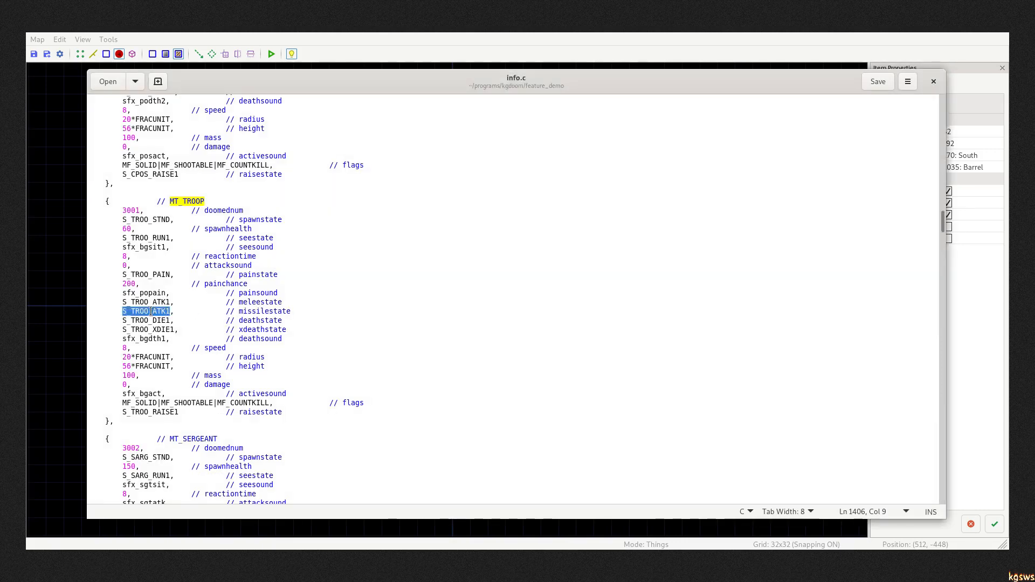
pyautogui.write('0')
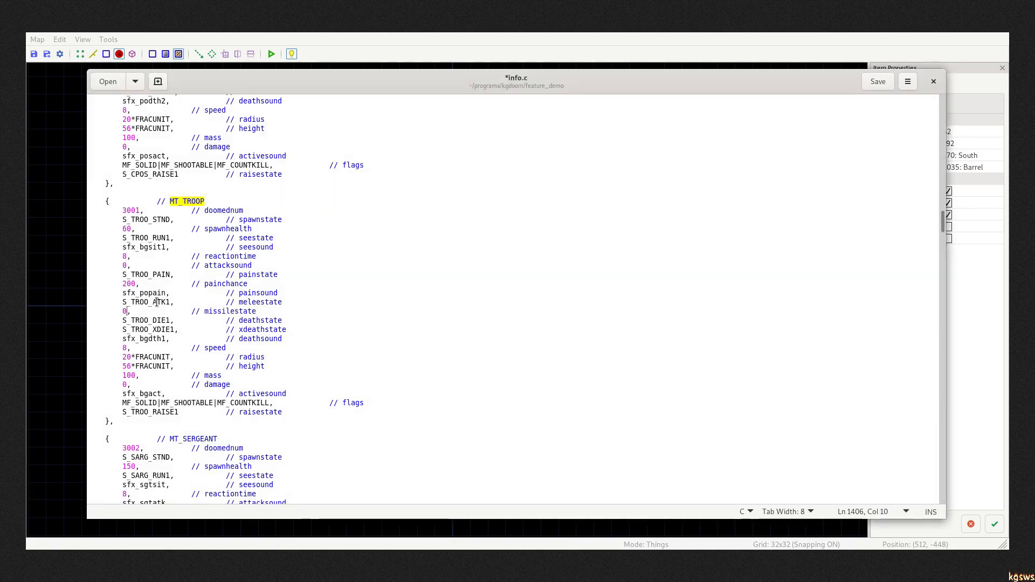
pyautogui.write('S_BEXP4')
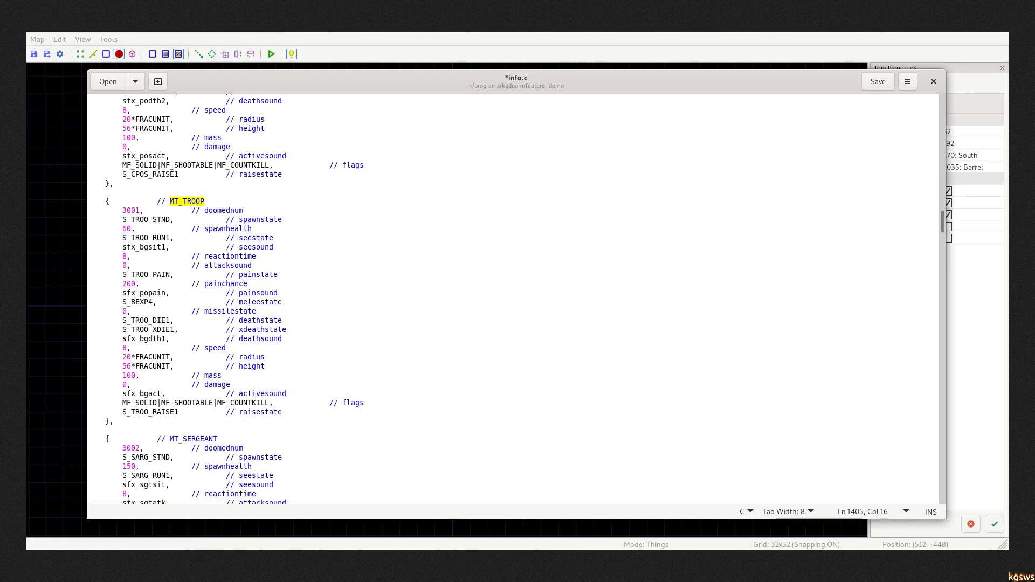